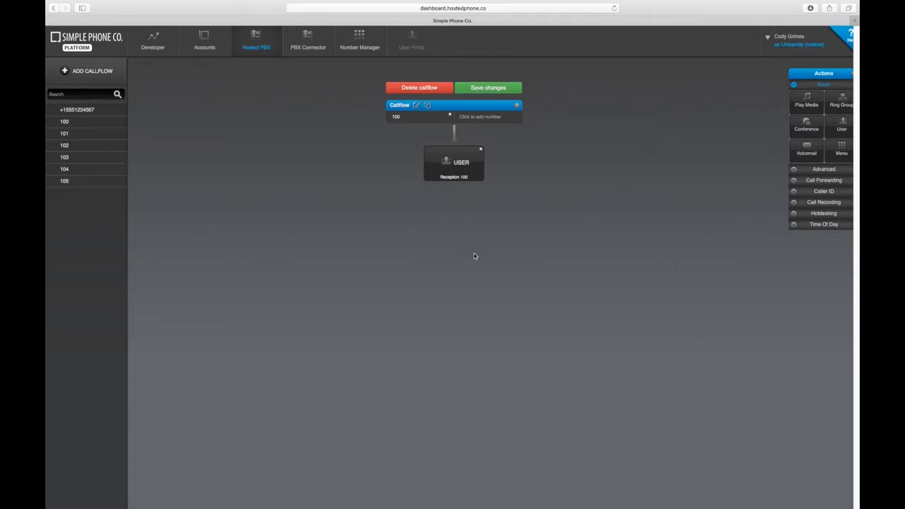
# Open the Edit User dialog for Reception 100 from the callflow's user node.
pyautogui.click(453, 163)
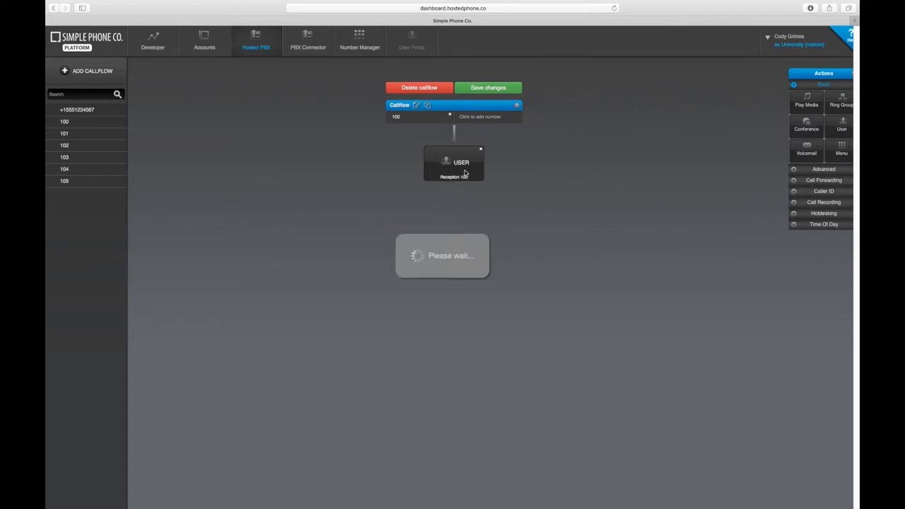
pyautogui.click(453, 162)
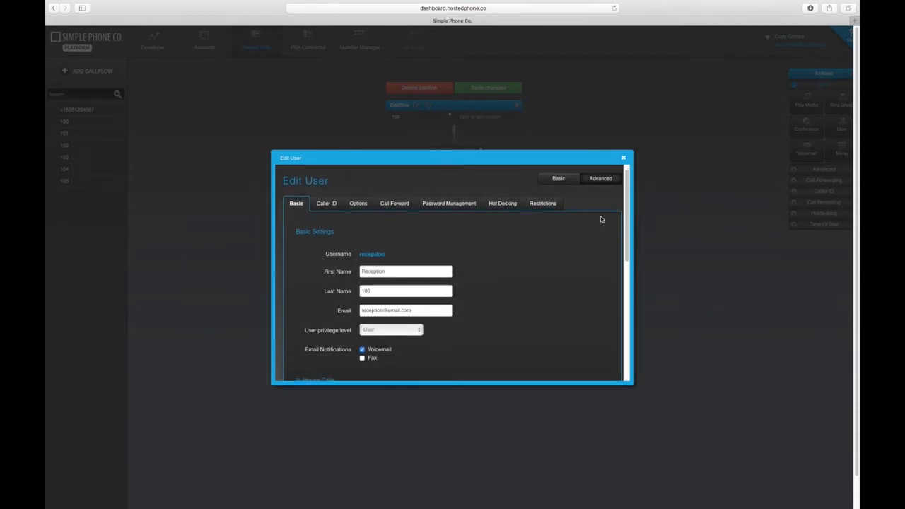
pyautogui.moveTo(421, 191)
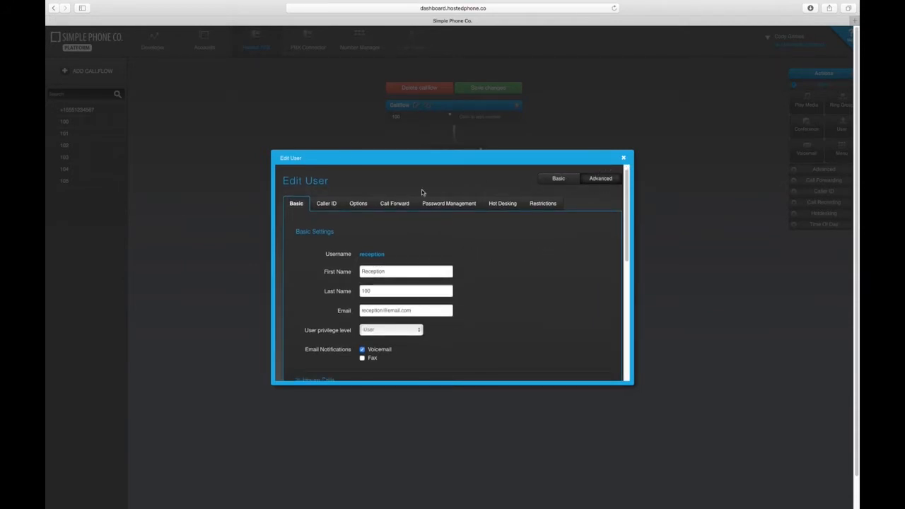
# Enter 100 as the Presence ID on Reception 100's Caller ID tab.
pyautogui.click(326, 203)
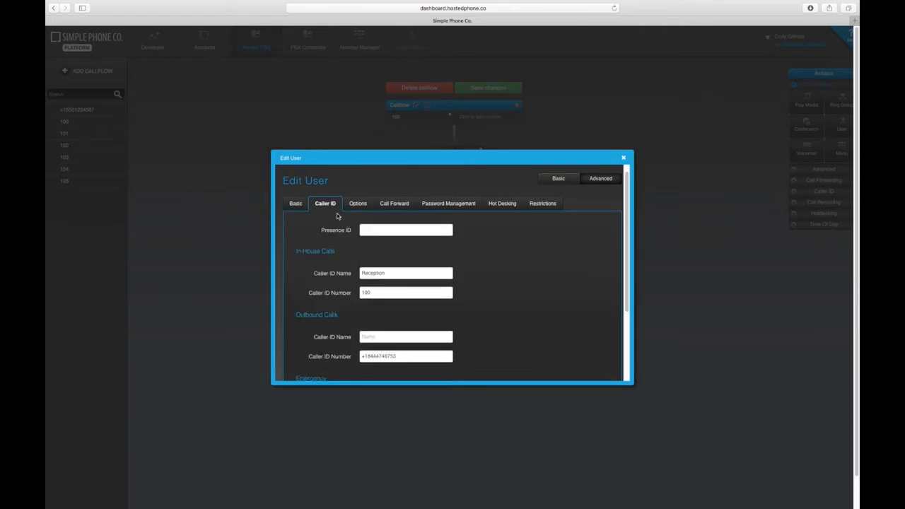
pyautogui.click(405, 230)
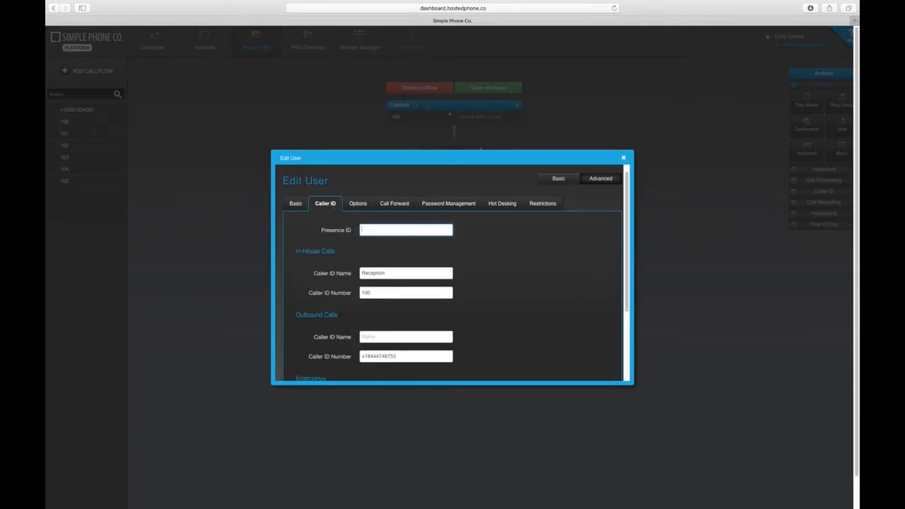
pyautogui.write('100')
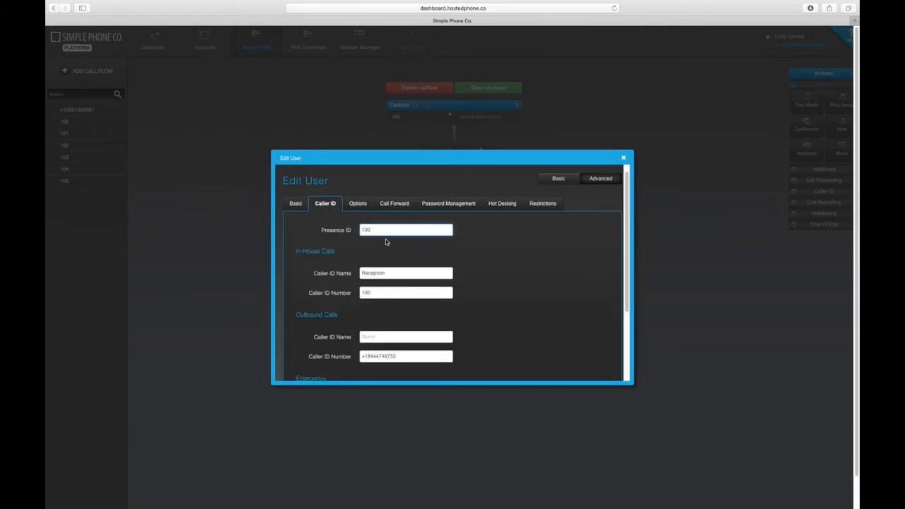
pyautogui.moveTo(396, 248)
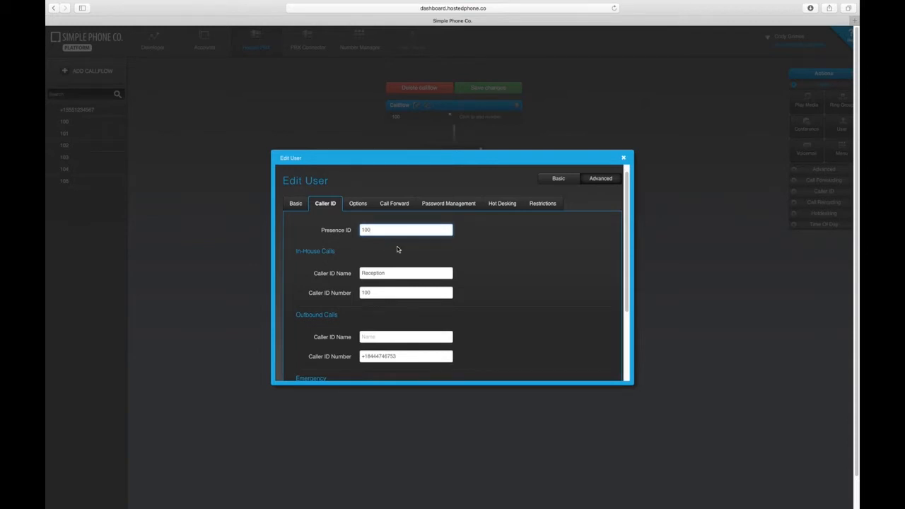
pyautogui.scroll(-3)
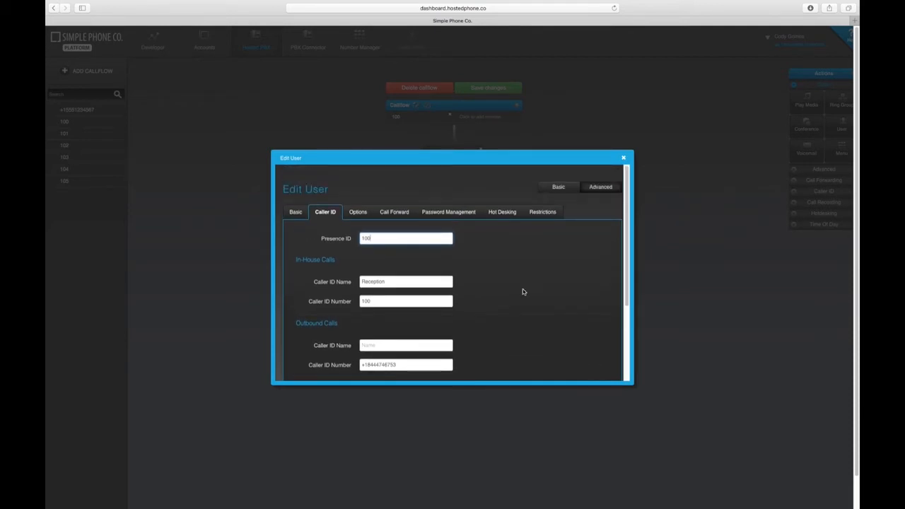
# Save Reception 100's settings with Presence ID 100.
pyautogui.click(599, 313)
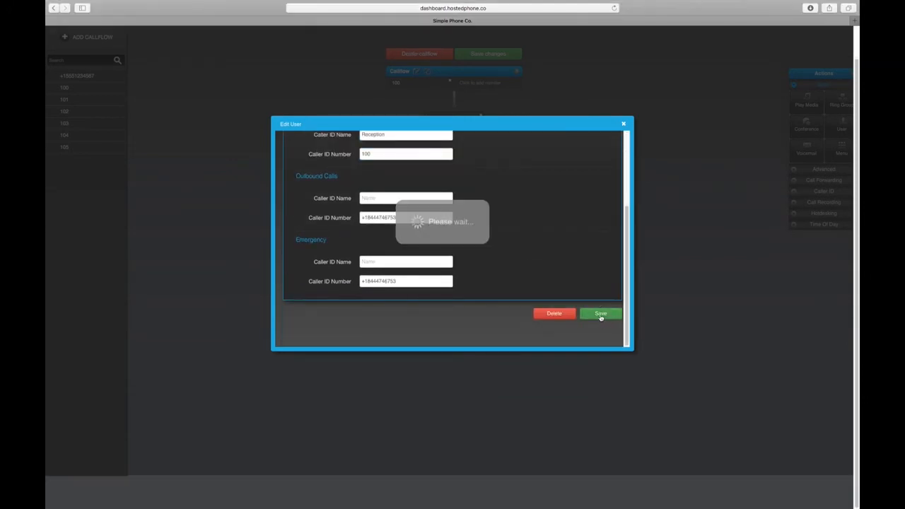
pyautogui.click(600, 313)
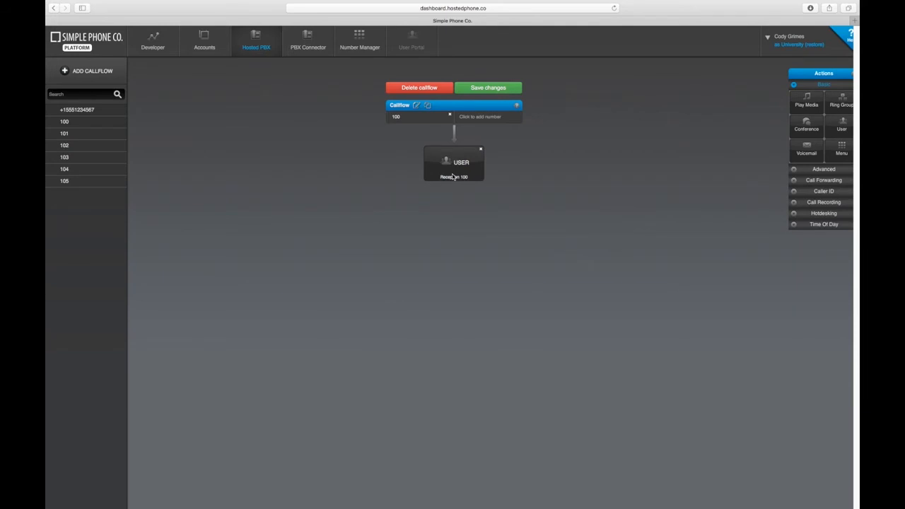
pyautogui.moveTo(422, 186)
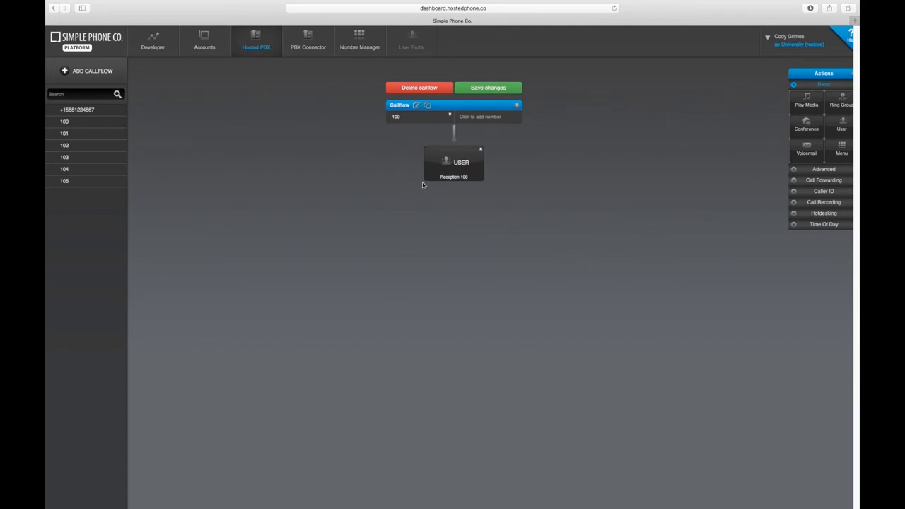
pyautogui.moveTo(433, 193)
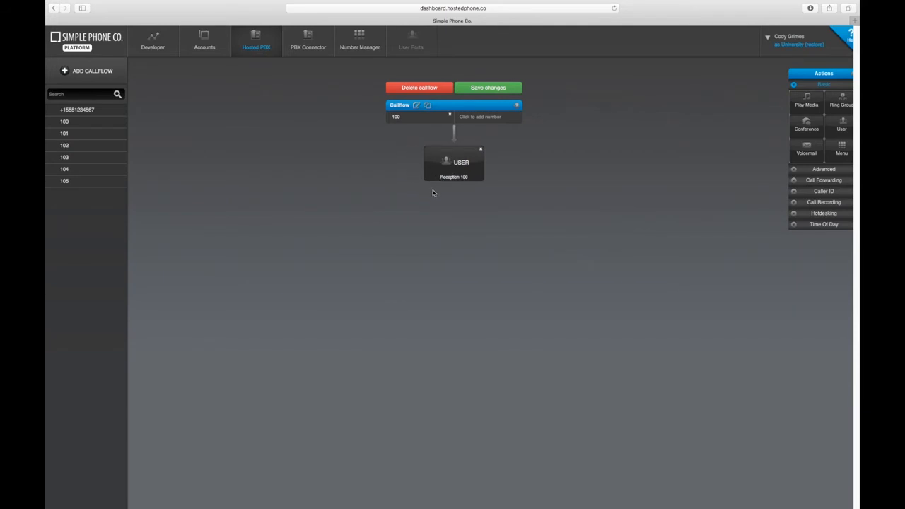